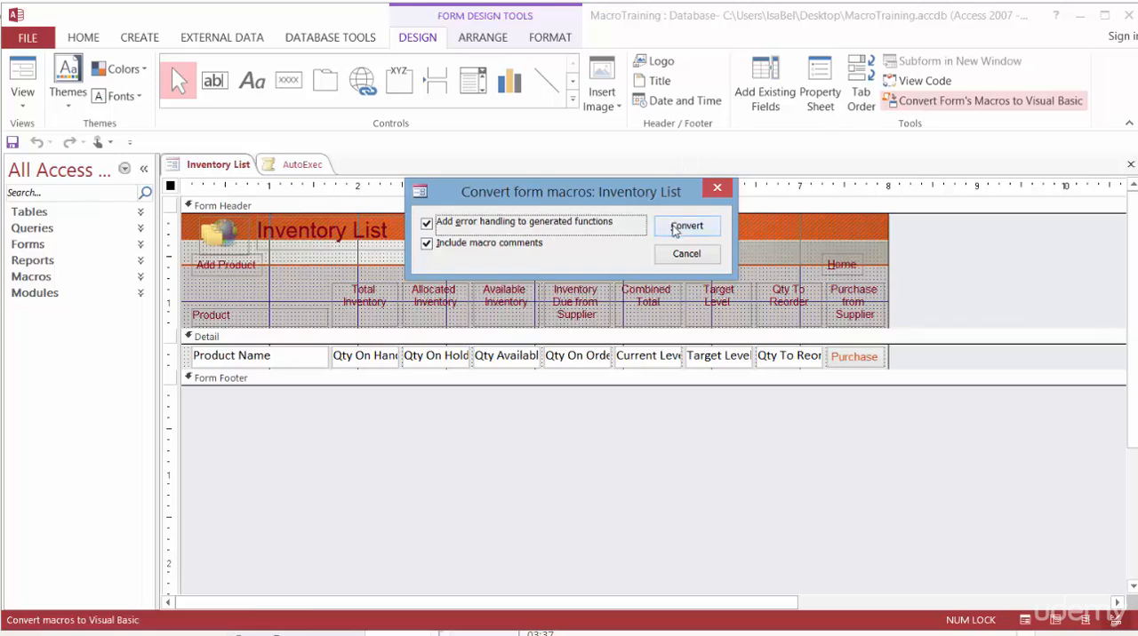
Convert the Inventory List form macros to VBA with error handling and comments, then acknowledge completion.
{"action": "left_click", "coordinate": [686, 225]}
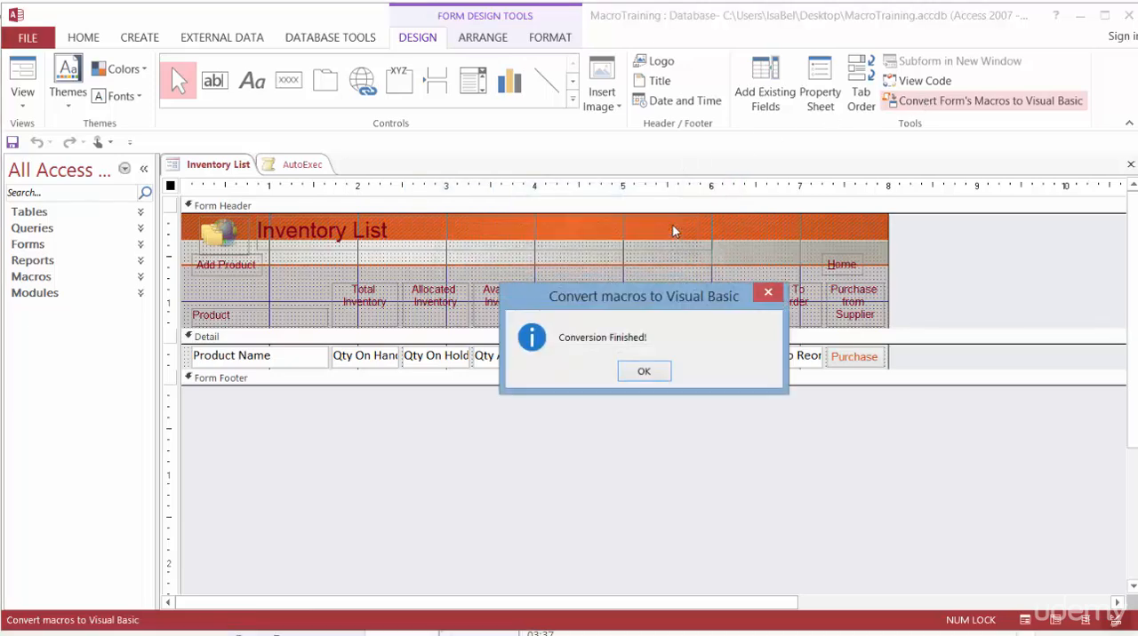
{"action": "left_click", "coordinate": [644, 370]}
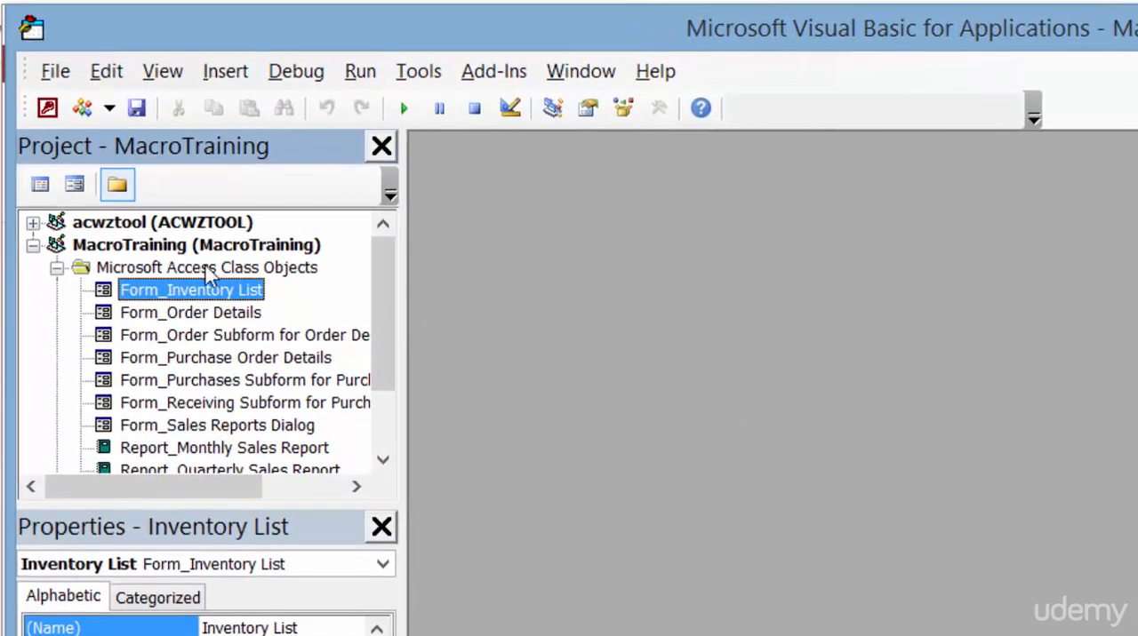
{"action": "mouse_move", "coordinate": [133, 263]}
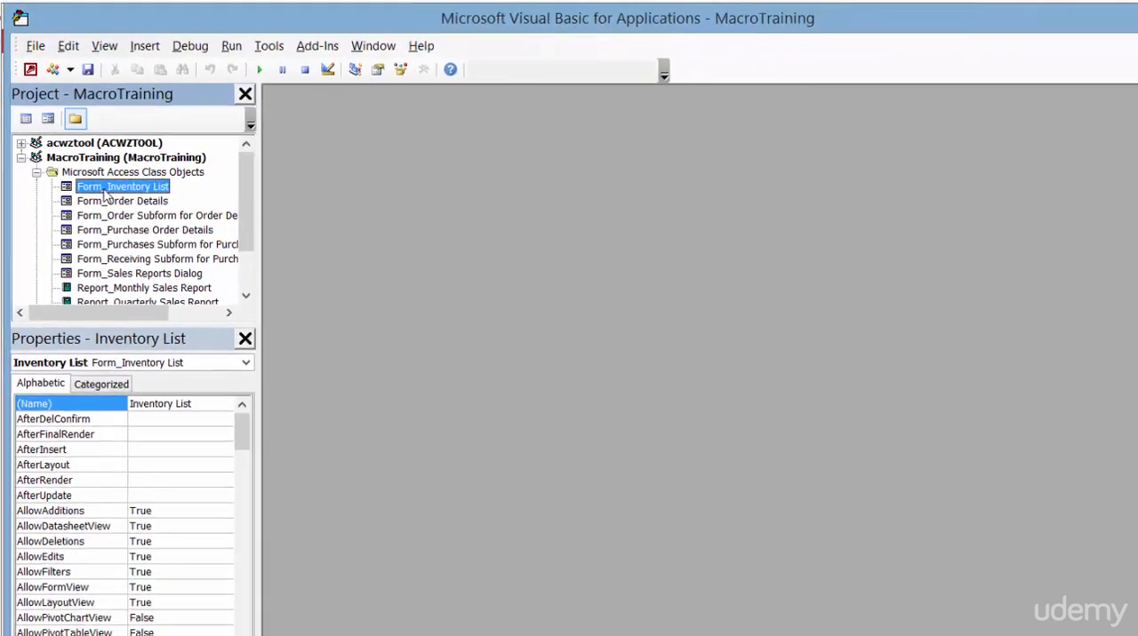
Review the Form_Inventory List module's converted event procedures and error handlers.
{"action": "double_click", "coordinate": [123, 184]}
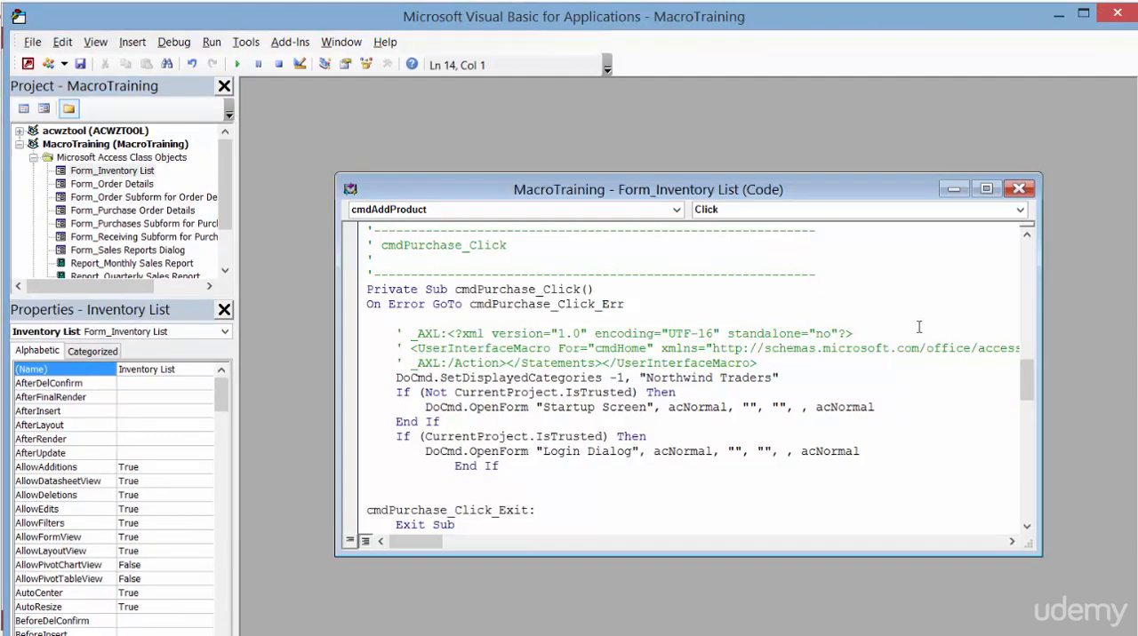
{"action": "scroll", "scroll_direction": "down", "scroll_amount": 3}
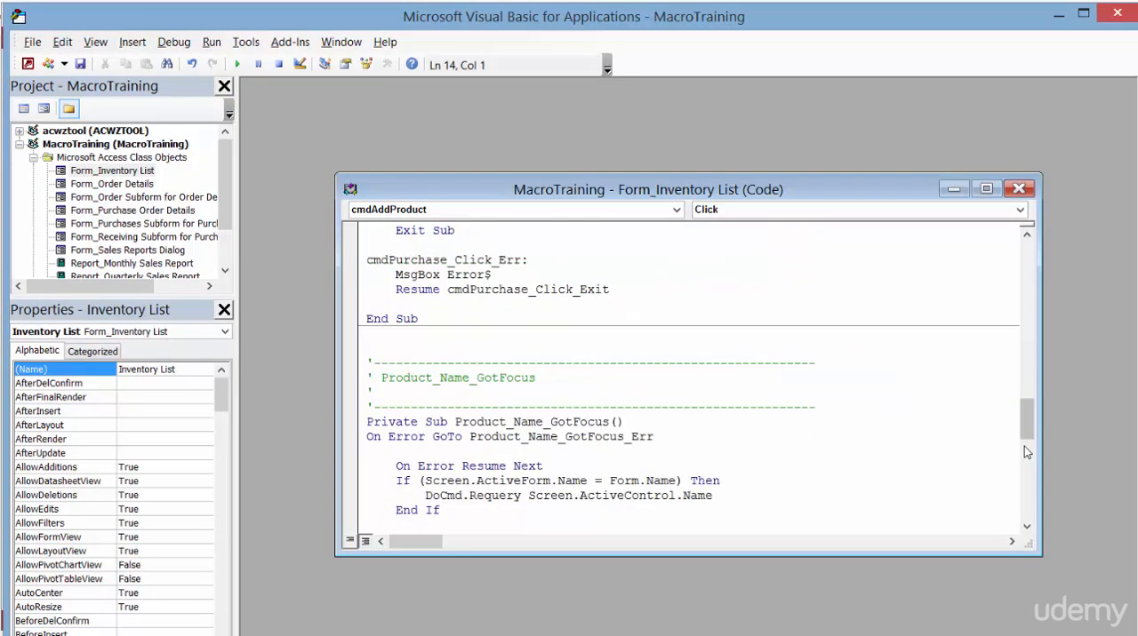
{"action": "scroll", "scroll_direction": "down", "scroll_amount": 3}
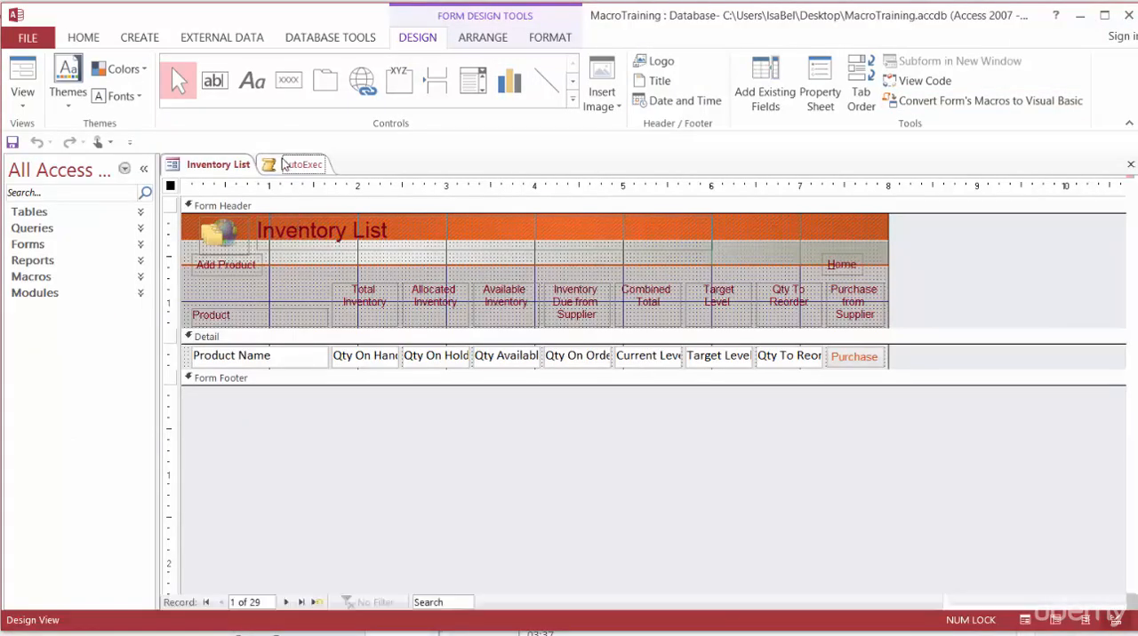
Switch to the AutoExec macro and start Convert Macros to Visual Basic from Macro Tools Design.
{"action": "left_click", "coordinate": [309, 168]}
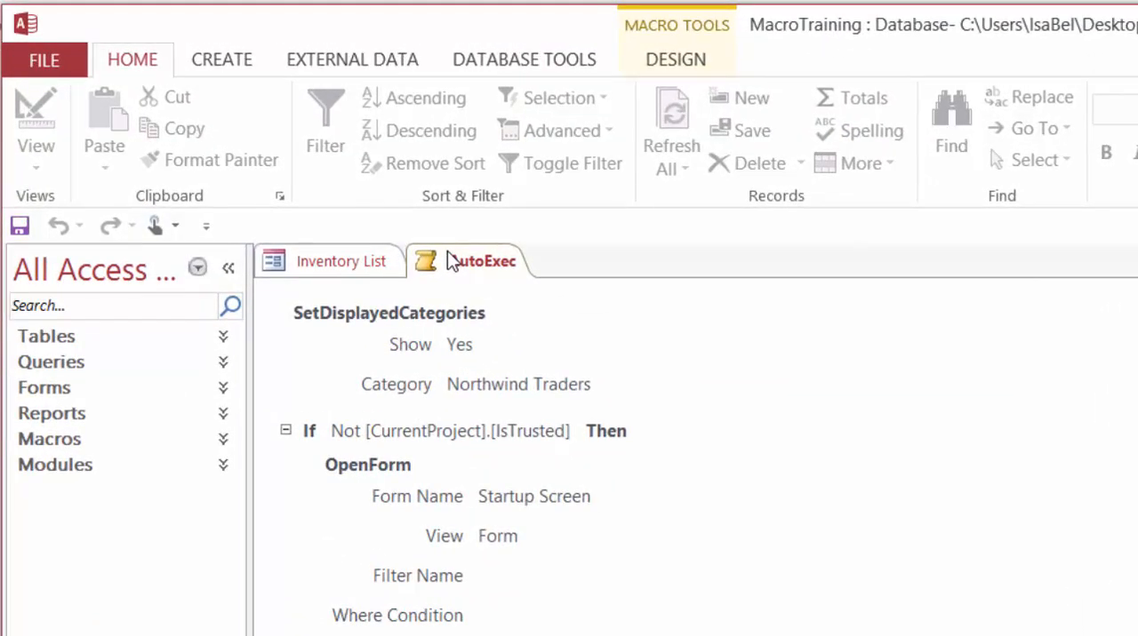
{"action": "left_click", "coordinate": [676, 60]}
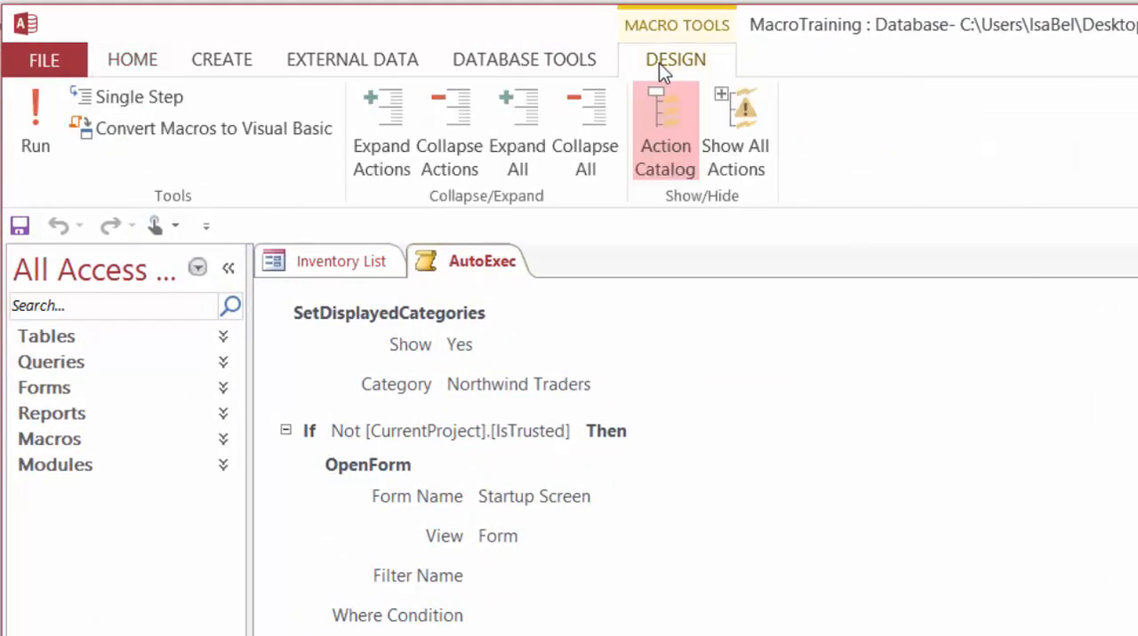
{"action": "mouse_move", "coordinate": [181, 198]}
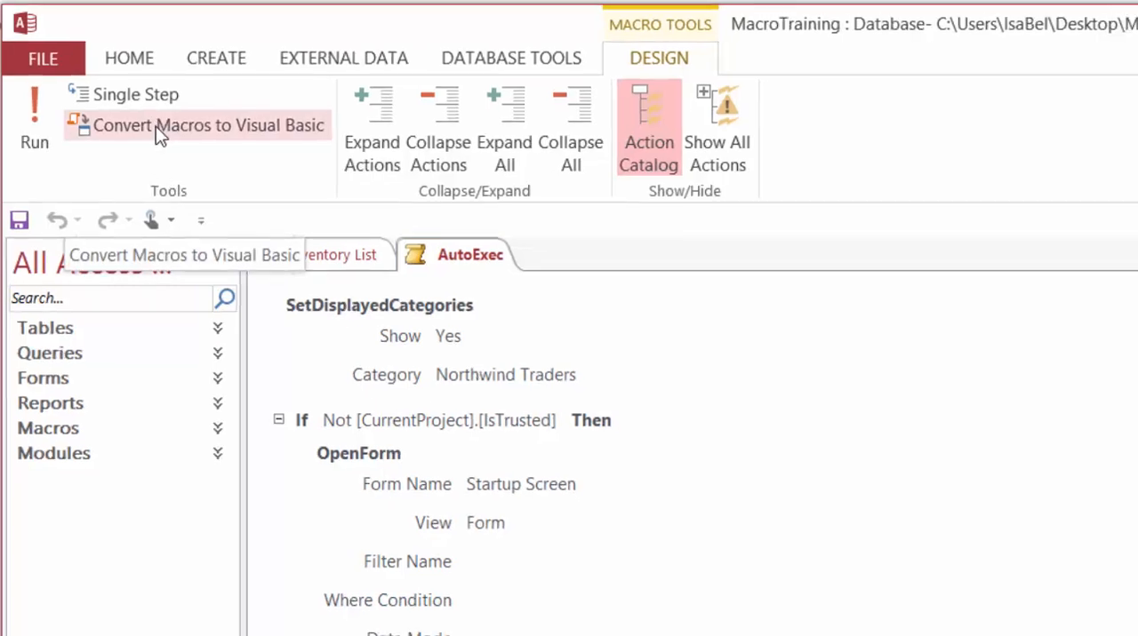
{"action": "left_click", "coordinate": [208, 125]}
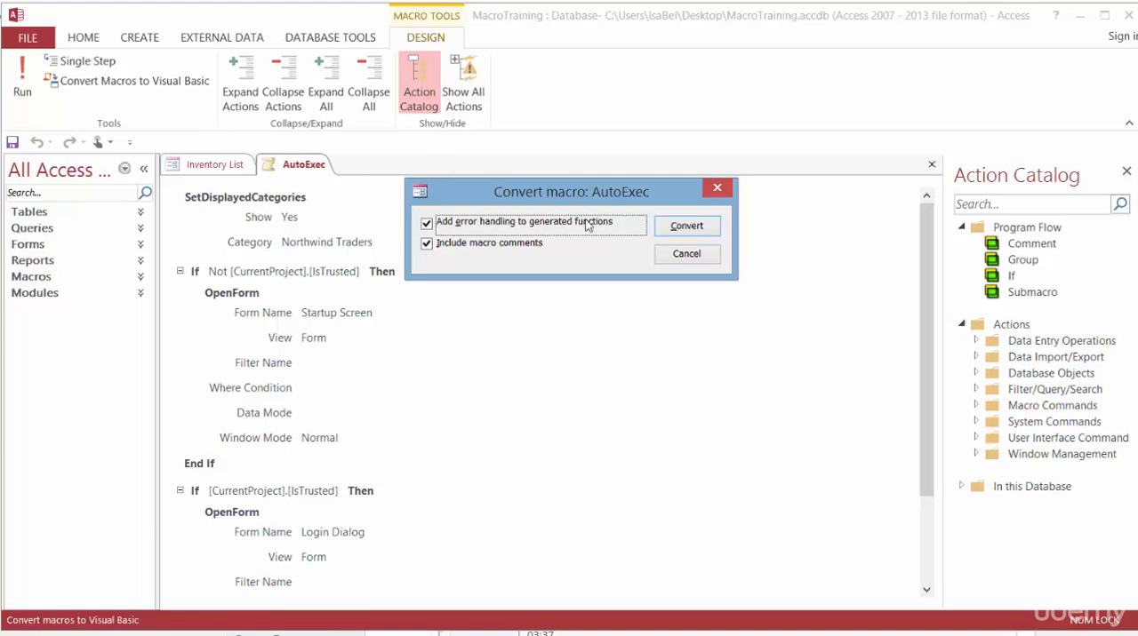
Convert AutoExec into a new VBA module with error handling and comments, then acknowledge completion.
{"action": "left_click", "coordinate": [686, 224]}
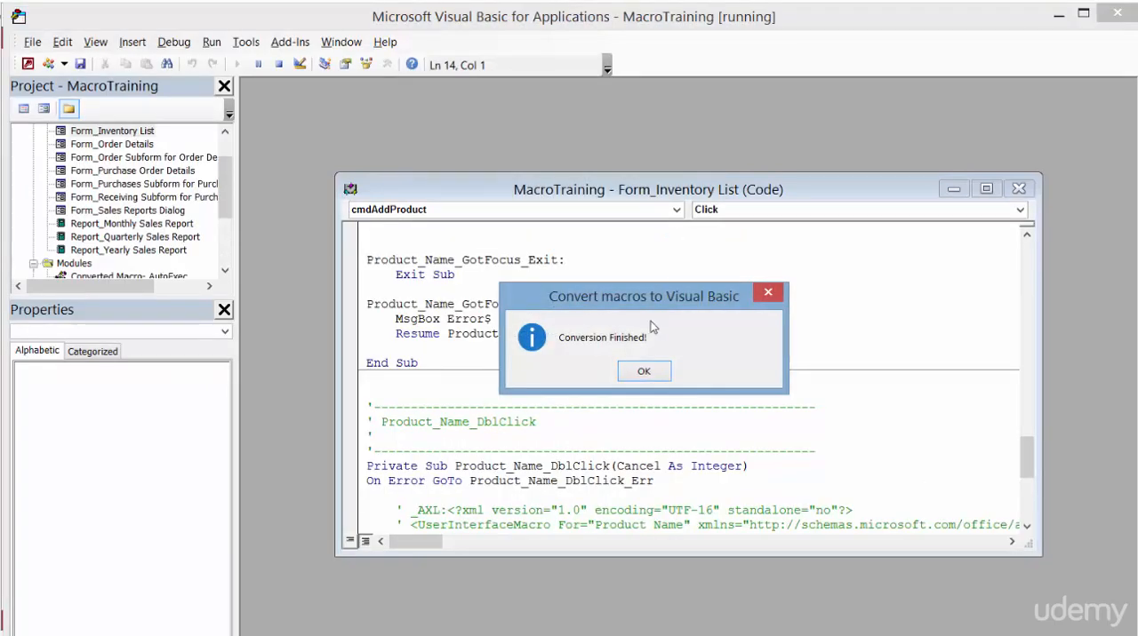
{"action": "left_click", "coordinate": [644, 369]}
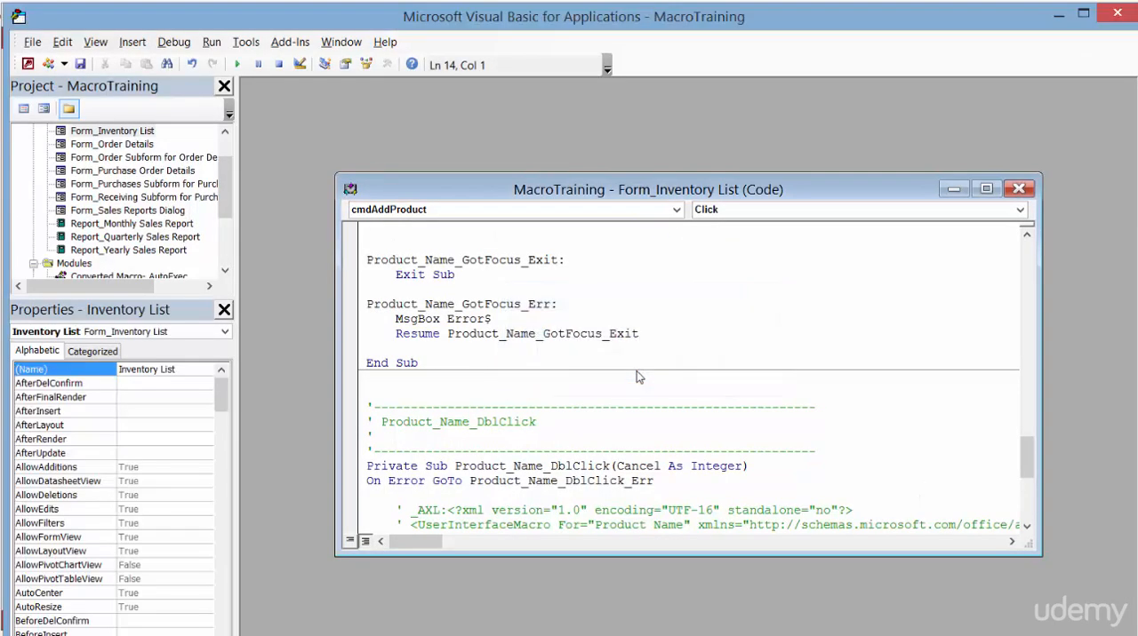